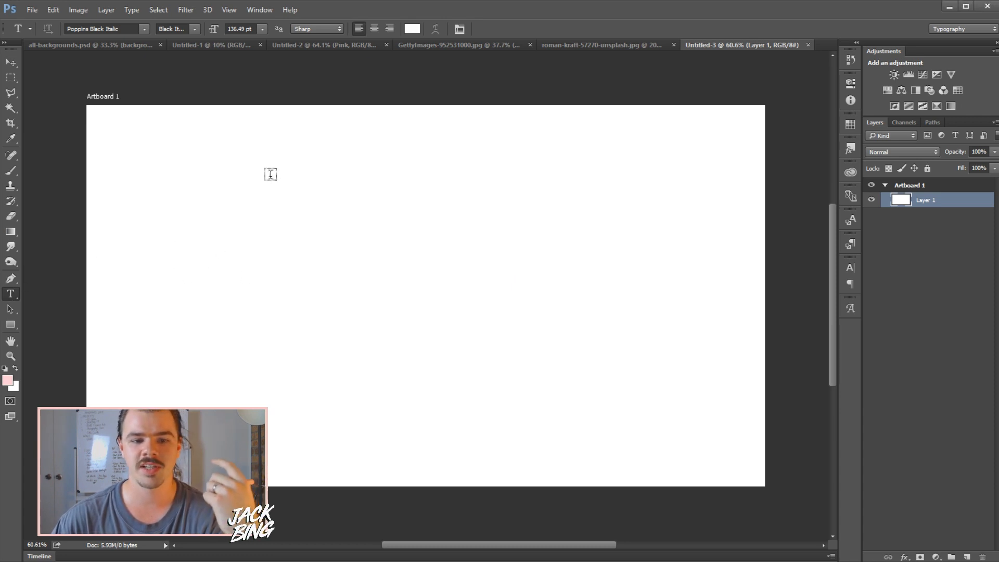
Type five stacked lines of 'jackbing' in Poppins Black Italic and commit the text
{"action": "left_click", "coordinate": [270, 173]}
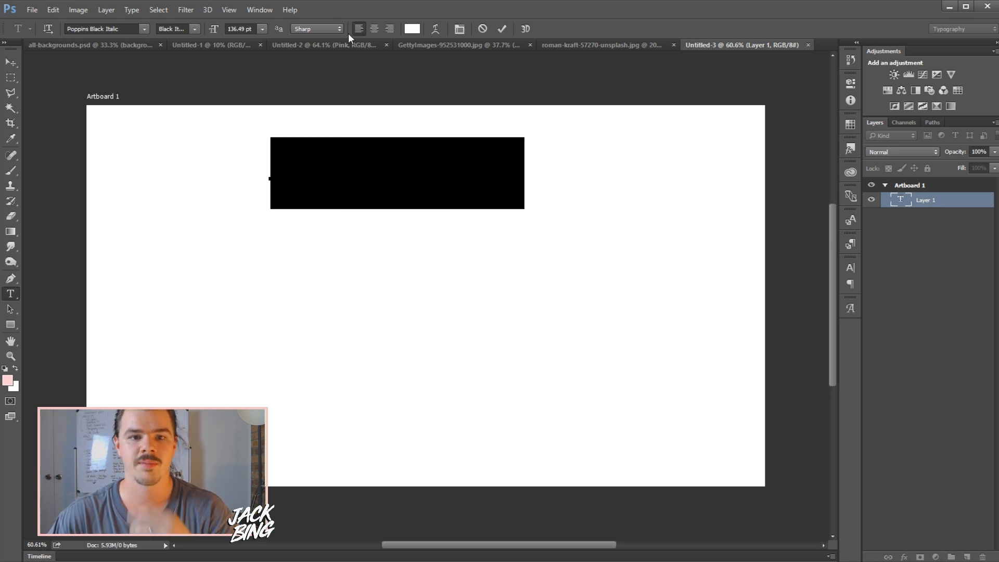
{"action": "left_click", "coordinate": [411, 29]}
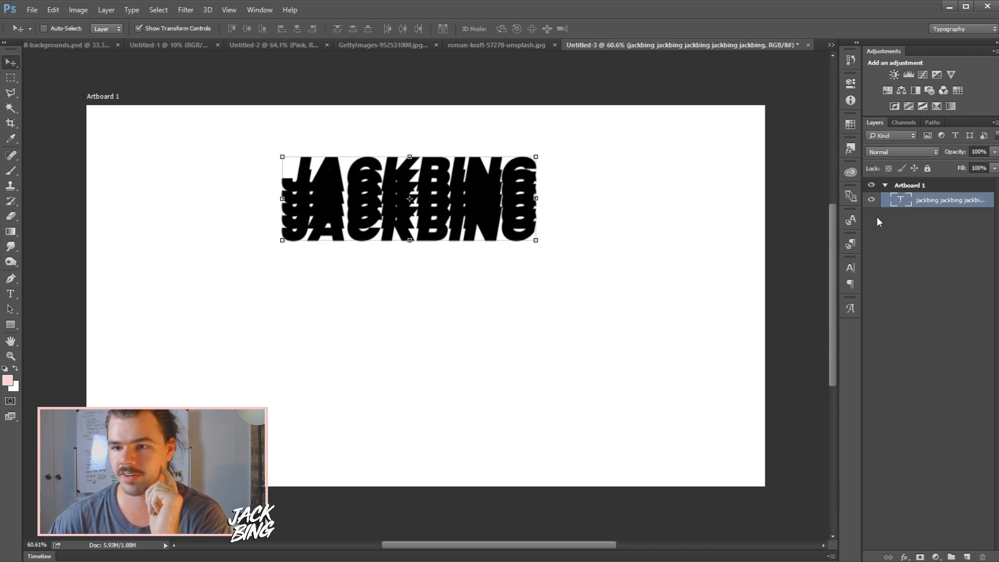
Enlarge and evenly space the JACKBING lines, then rasterize the type layer
{"action": "left_click", "coordinate": [850, 268]}
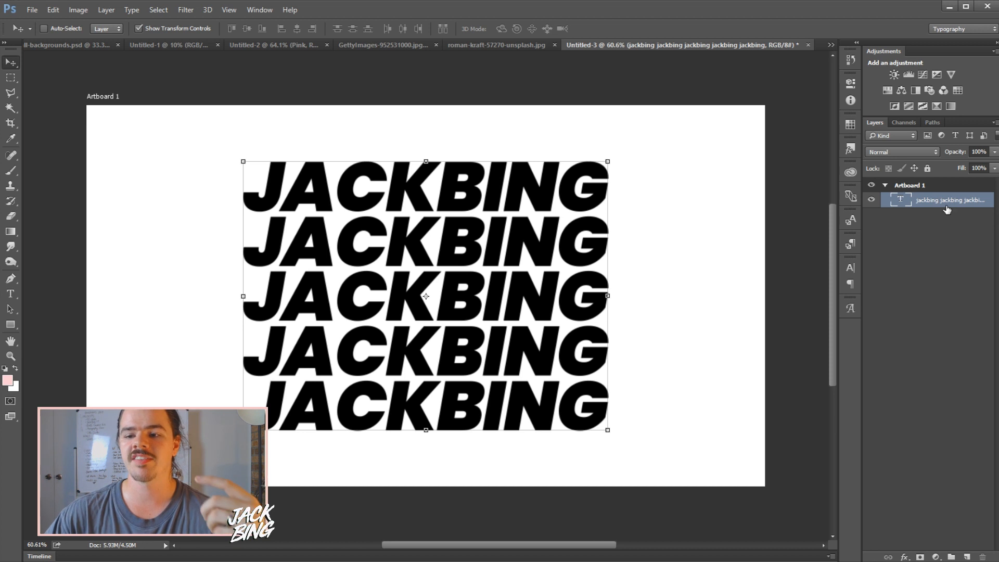
{"action": "right_click", "coordinate": [948, 199]}
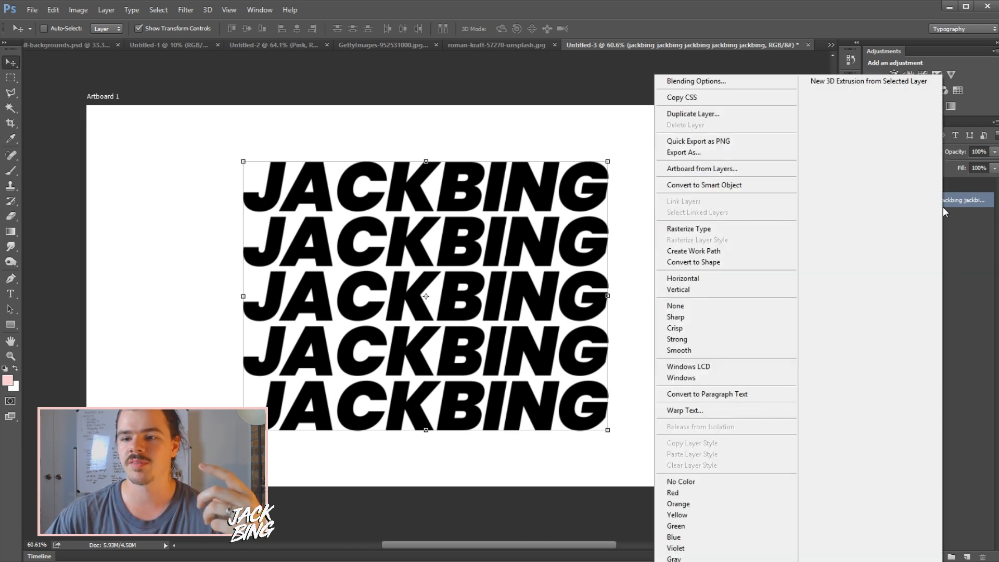
{"action": "left_click", "coordinate": [688, 228]}
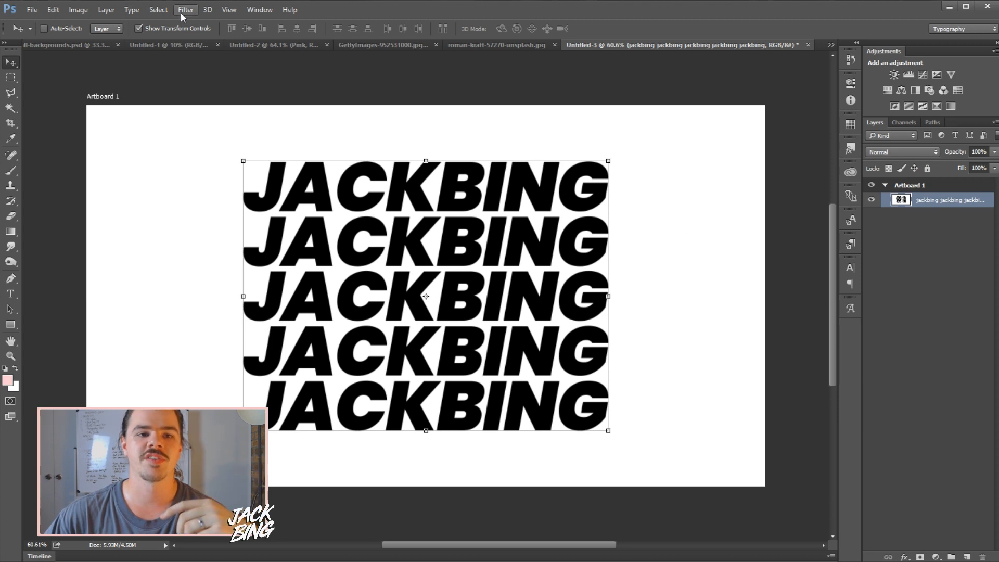
Open Liquify in Advanced Mode with brush Pressure set to 70
{"action": "left_click", "coordinate": [185, 9]}
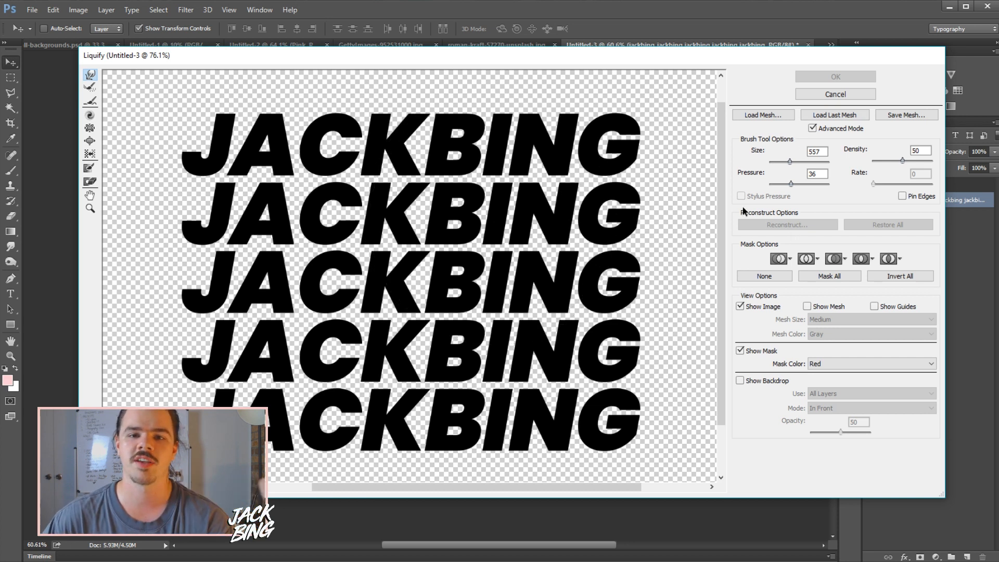
{"action": "mouse_move", "coordinate": [462, 213]}
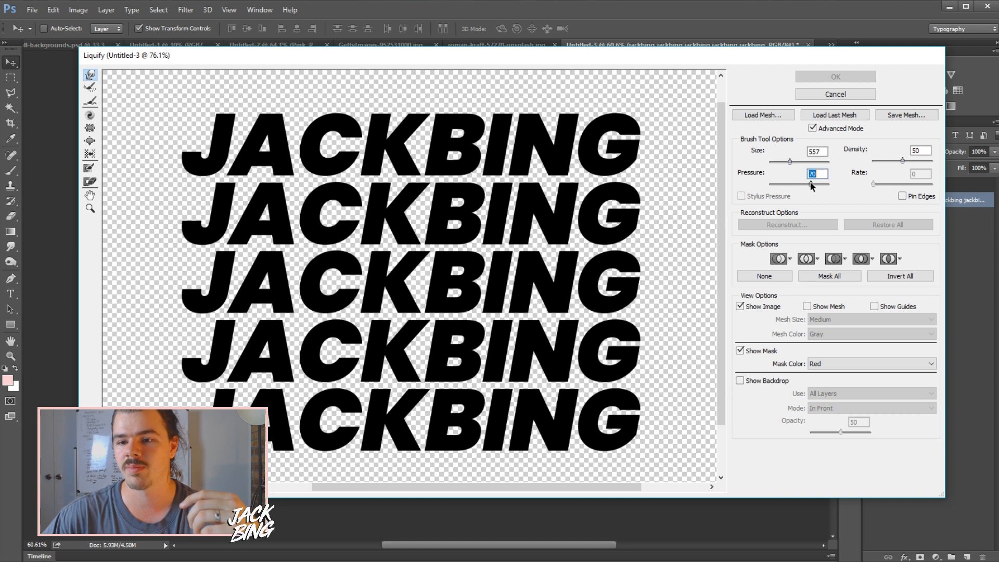
{"action": "mouse_move", "coordinate": [414, 185]}
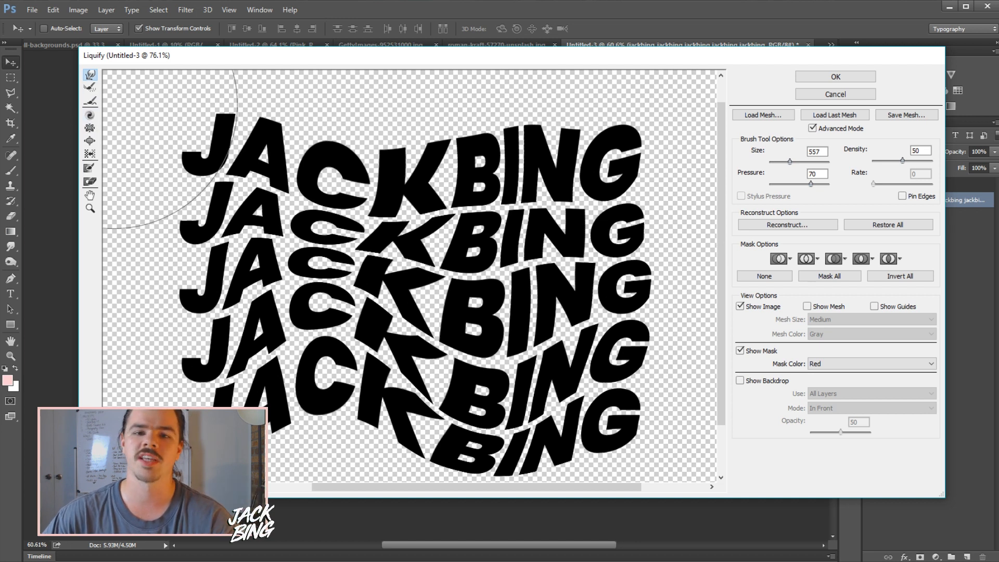
{"action": "mouse_move", "coordinate": [90, 115]}
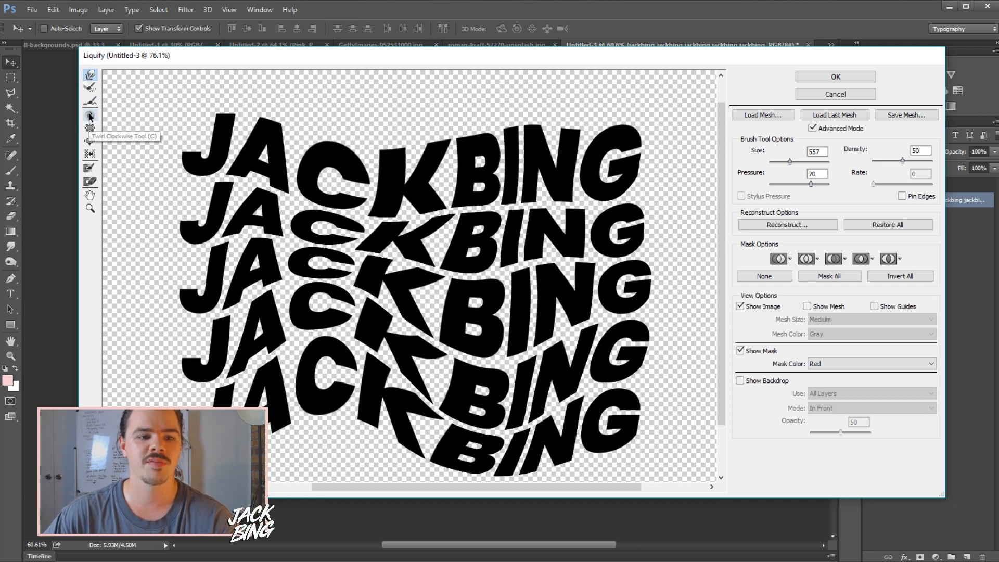
Warp the JACKBING letters into waves with a large Forward Warp brush
{"action": "left_click", "coordinate": [90, 116]}
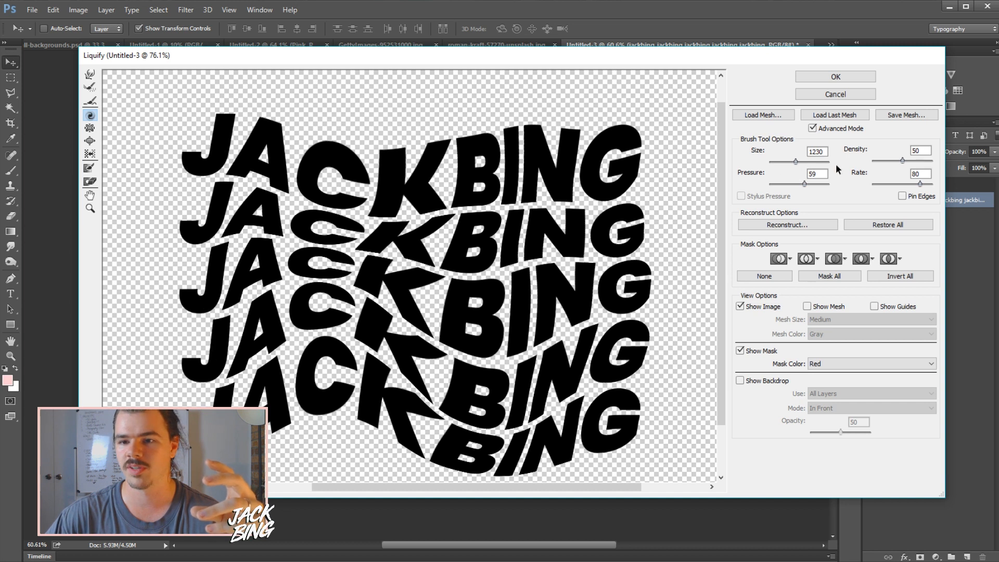
Twirl the middle letters clockwise with brush size 1146 and rate 80
{"action": "type", "text": "418"}
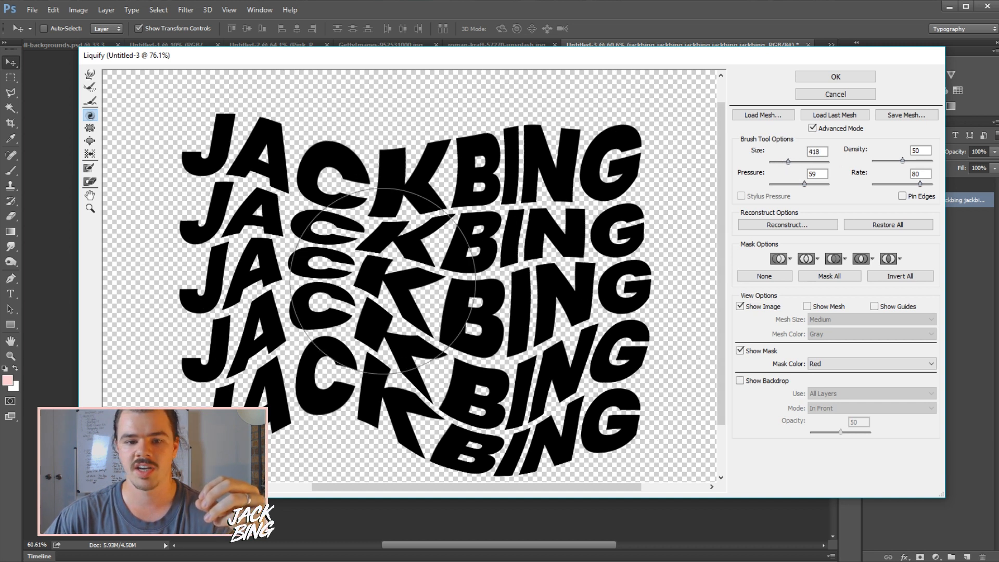
{"action": "type", "text": "1146"}
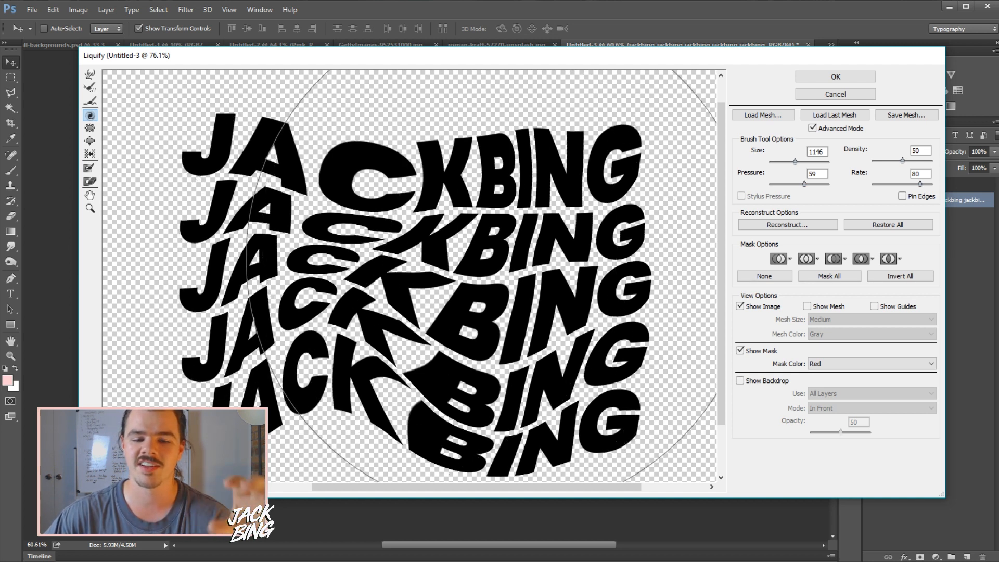
{"action": "left_click", "coordinate": [834, 76]}
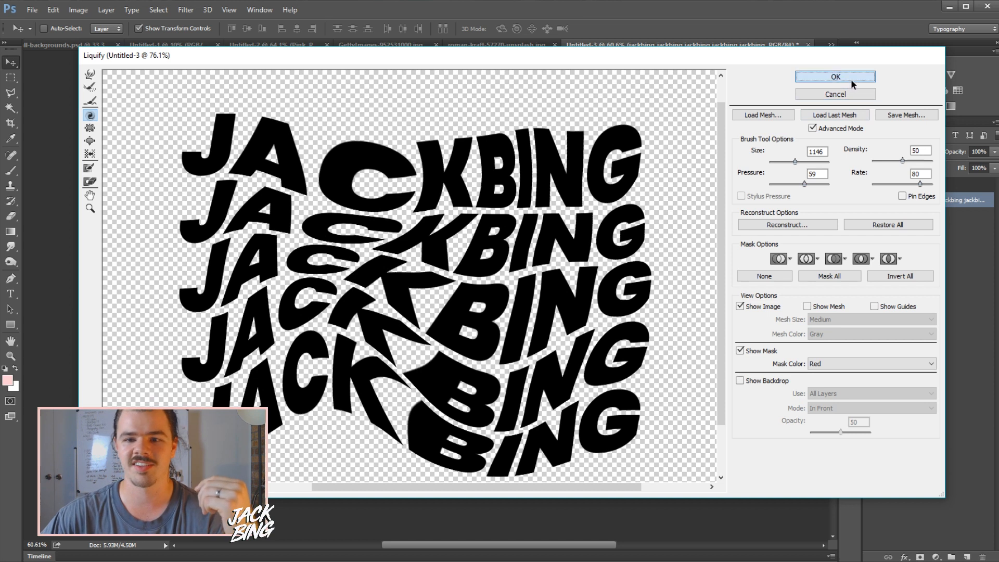
Commit the Liquify distortion with OK
{"action": "left_click", "coordinate": [834, 76]}
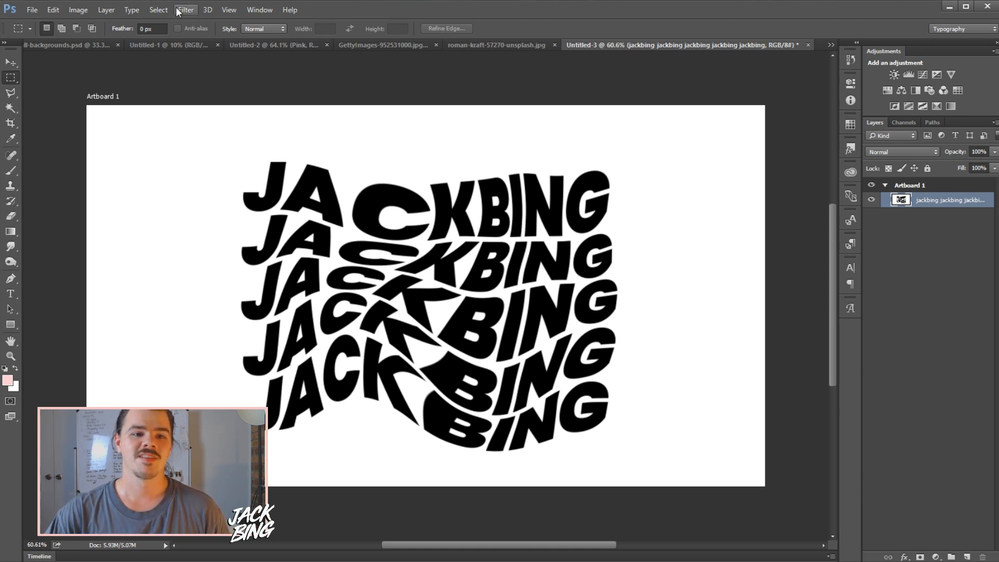
Run Liquify again to smear the JACKBING block into a big S-shaped swirl
{"action": "left_click", "coordinate": [185, 9]}
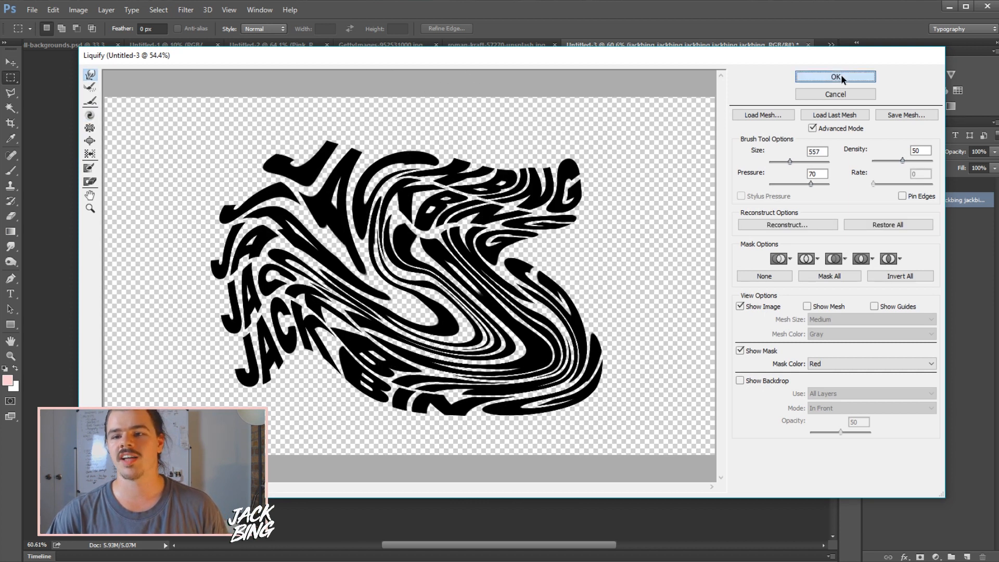
{"action": "left_click", "coordinate": [835, 76]}
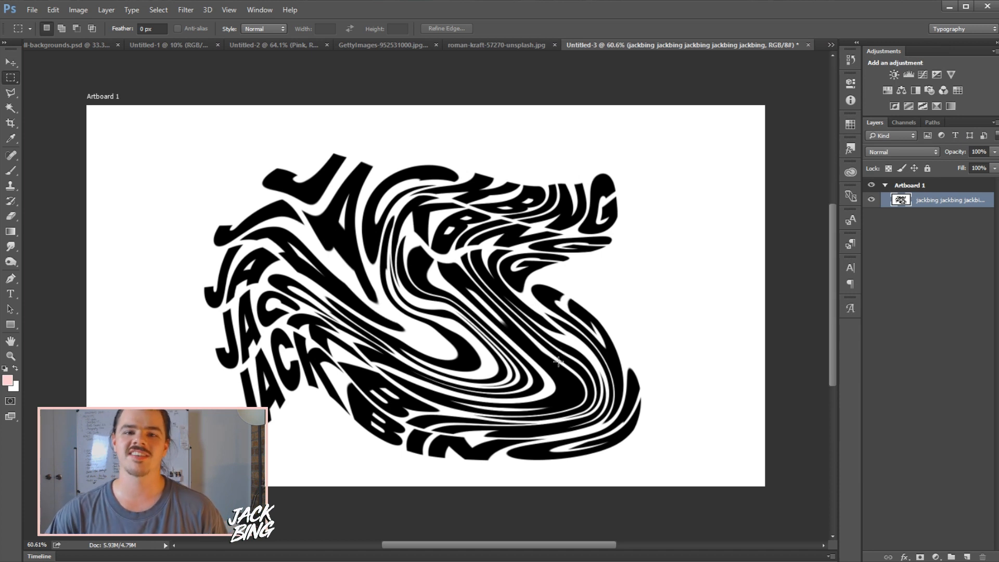
{"action": "mouse_move", "coordinate": [506, 371]}
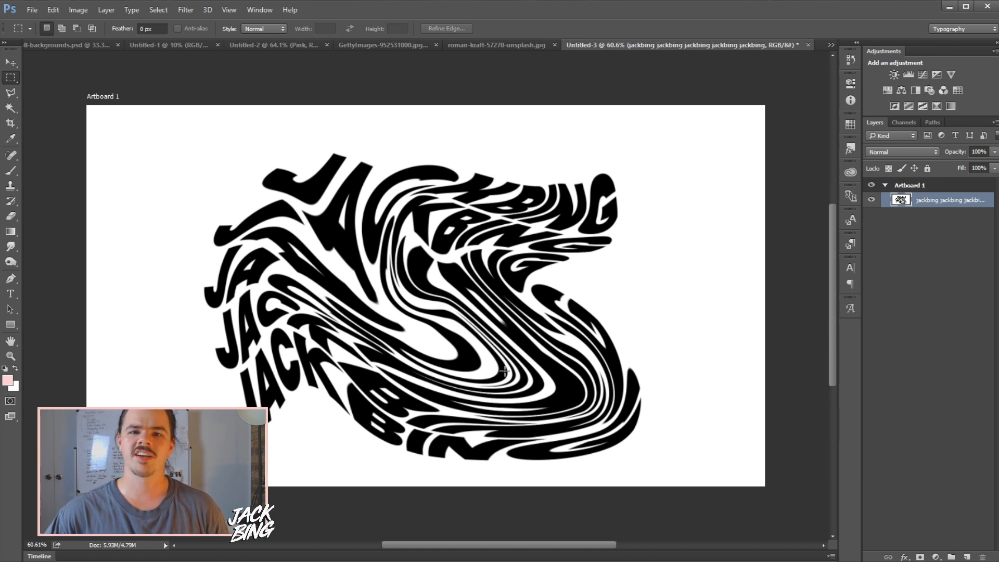